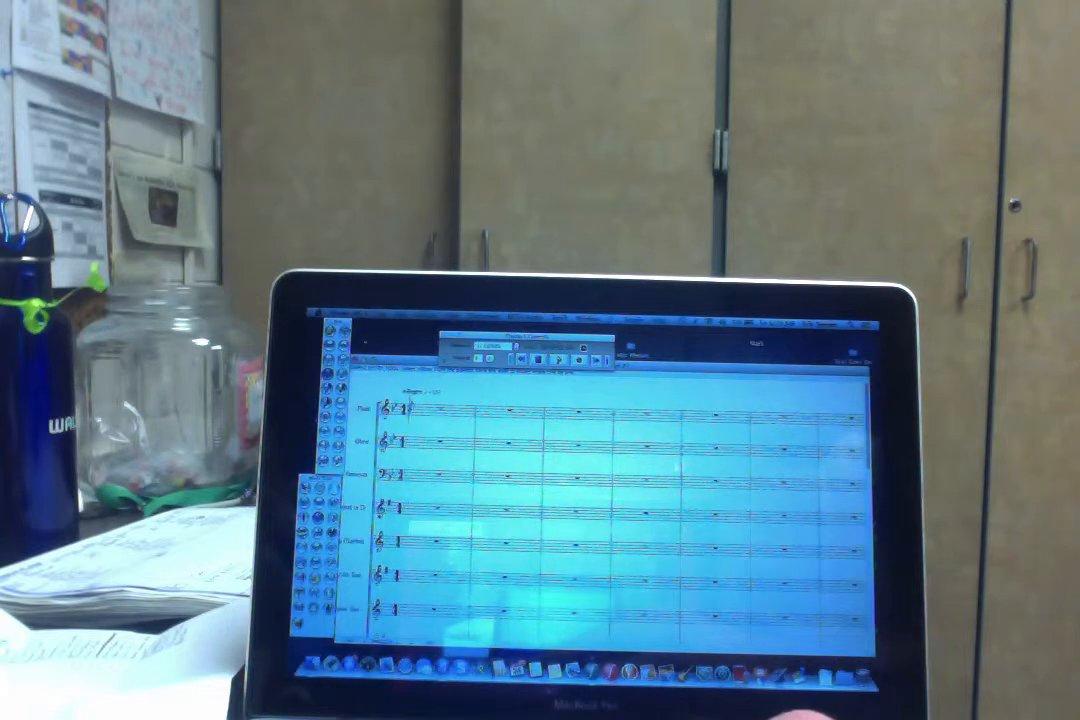
# Enter notes into the oboe staff's first measure beneath the flute's opening bars
pyautogui.click(584, 316)
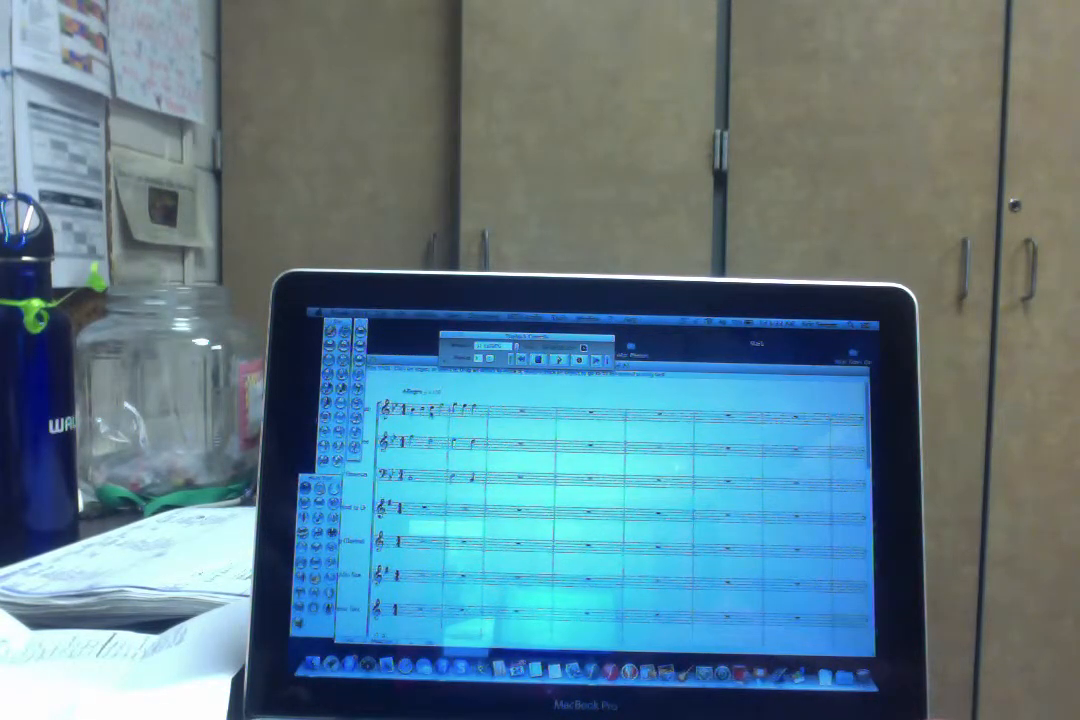
pyautogui.rightClick(430, 410)
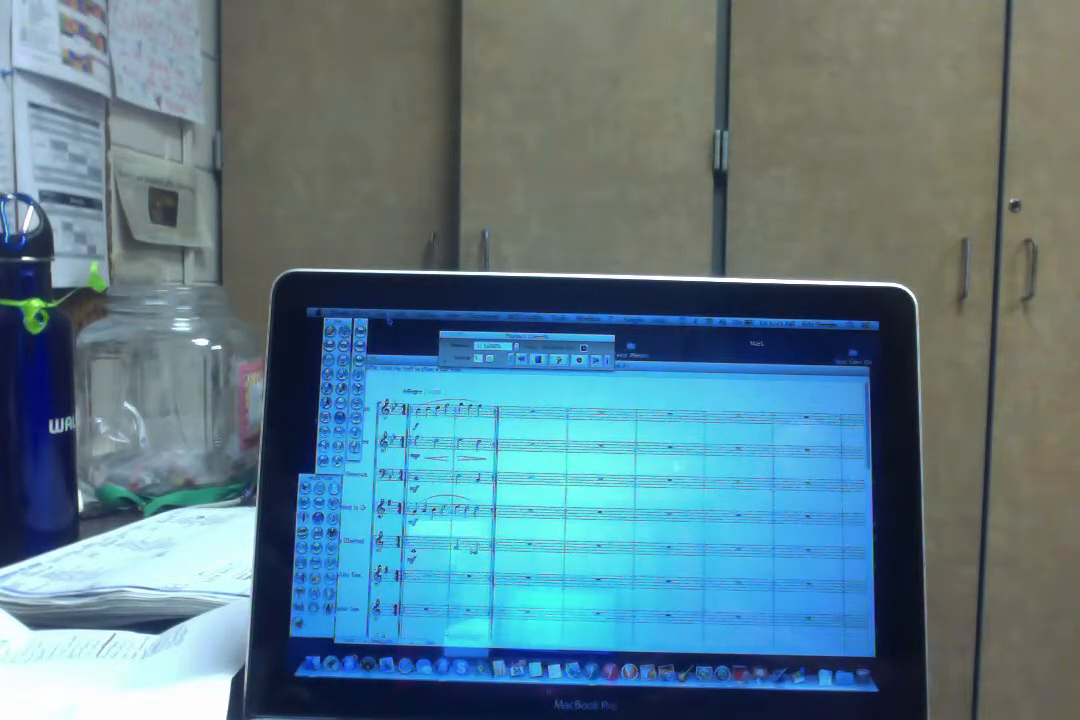
# Bring up the File menu to reach the save commands for the score
pyautogui.click(426, 318)
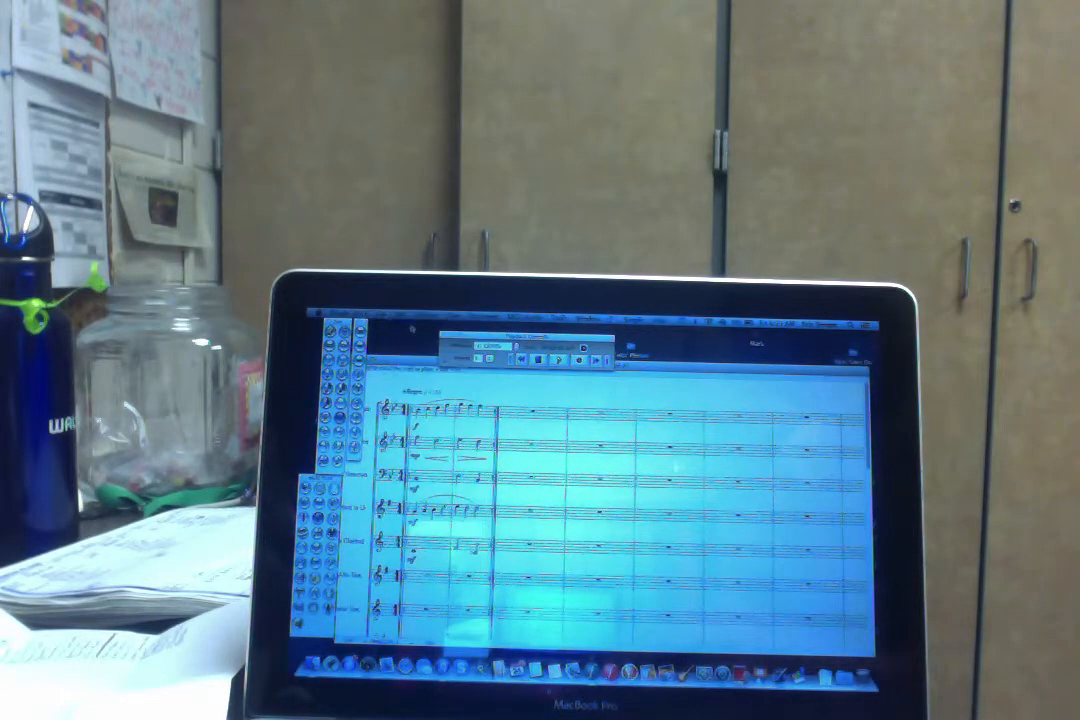
pyautogui.click(378, 326)
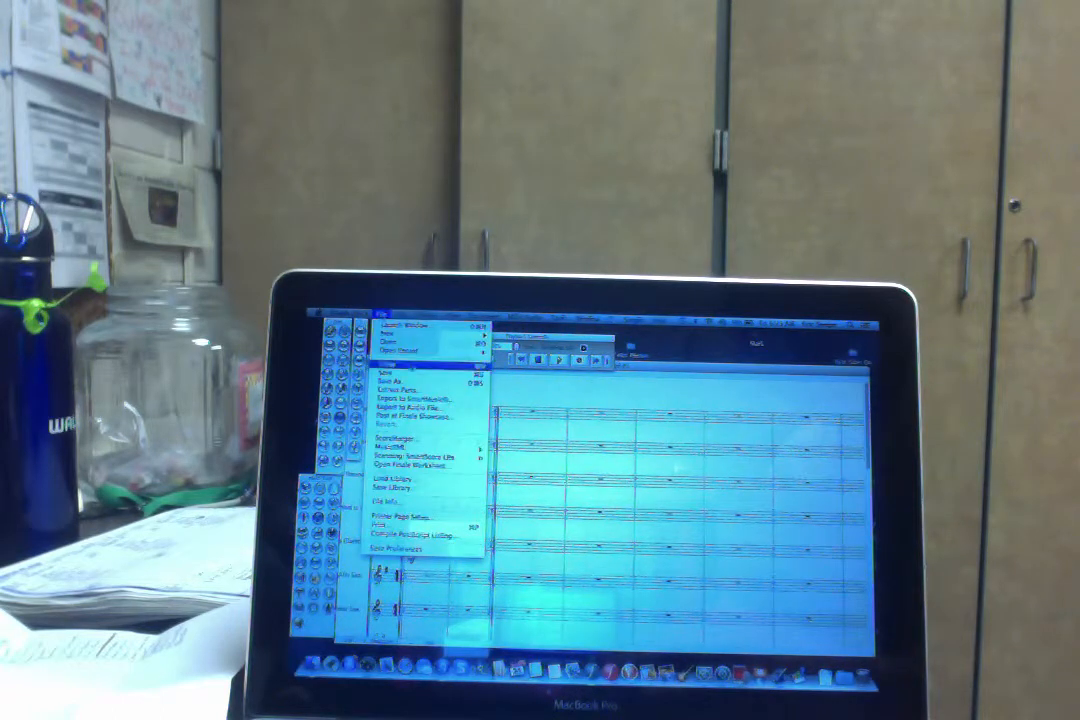